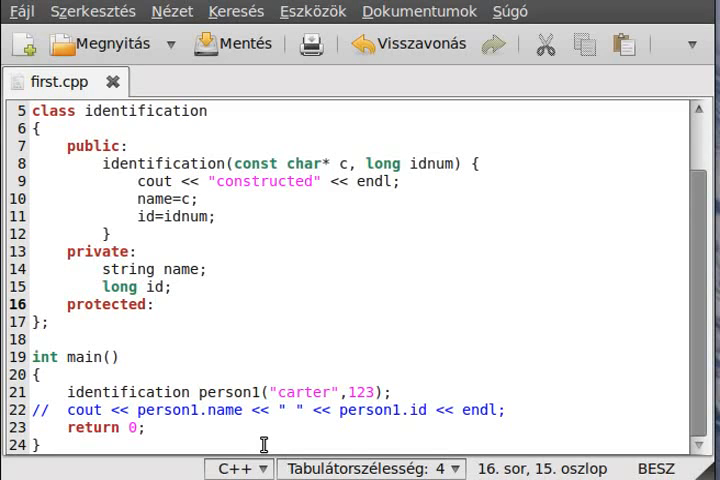
left_click(153, 305)
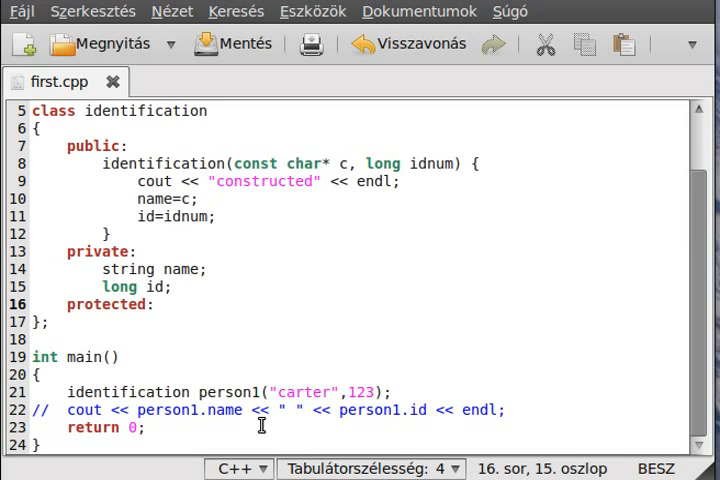
left_click(153, 305)
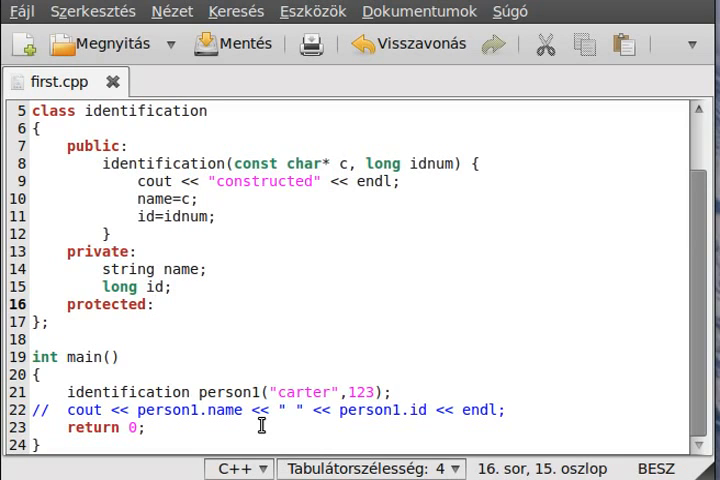
left_click(152, 305)
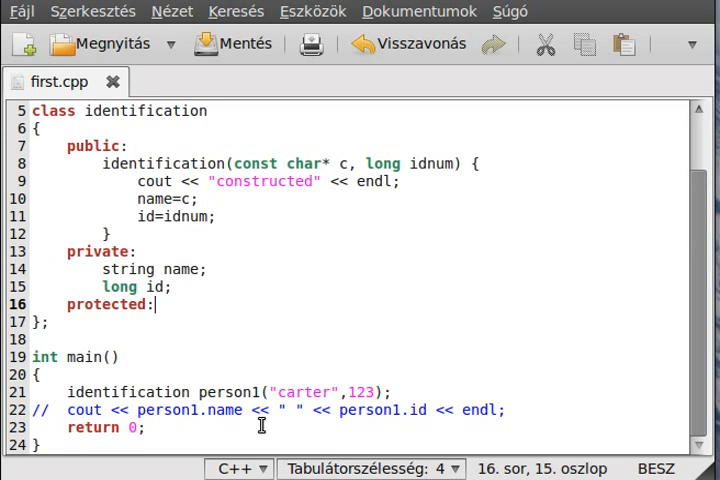